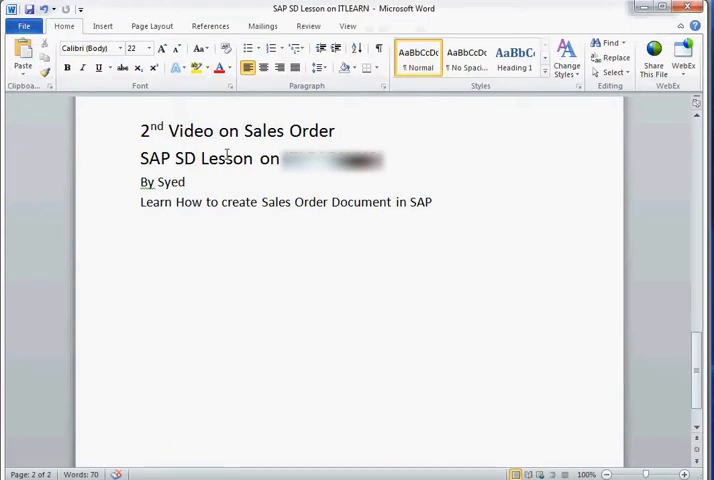
mouse_move(323, 231)
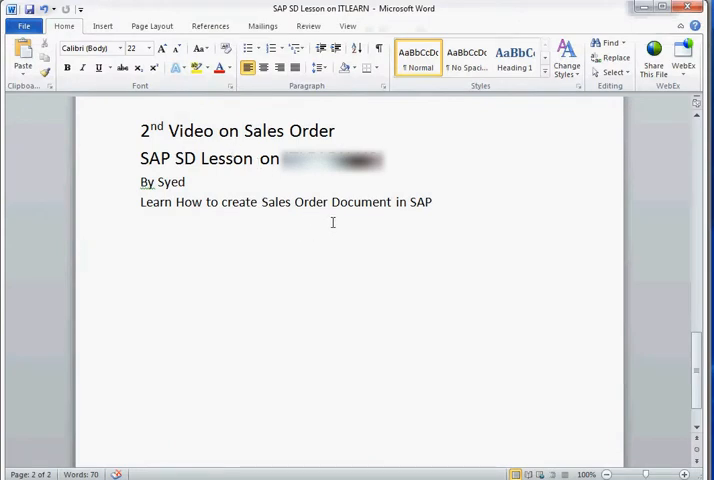
Leave the Word lesson title page and bring up the SAP Easy Access screen
click(437, 202)
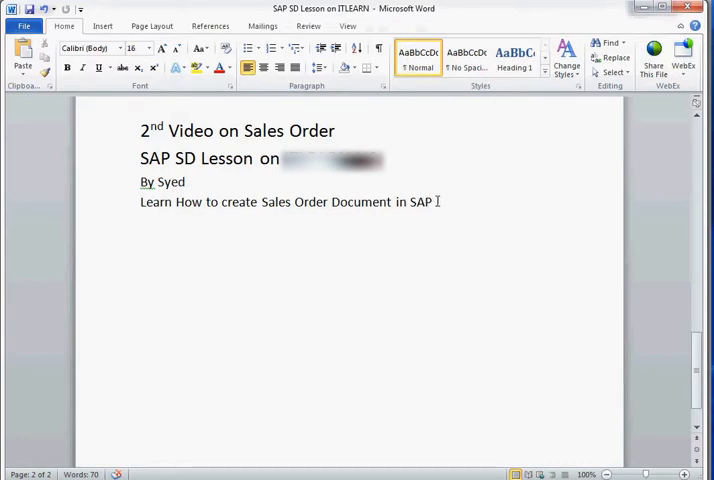
mouse_move(462, 204)
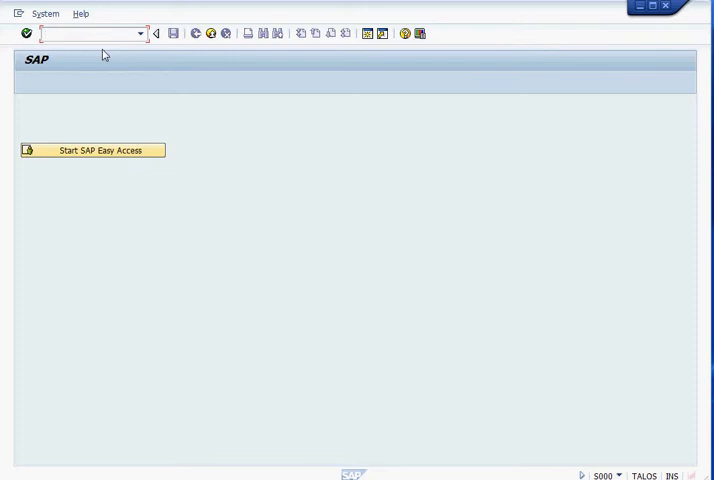
Run VA01 and pick customer 1032 as sold-to party from the '10' suggestions
text(va)
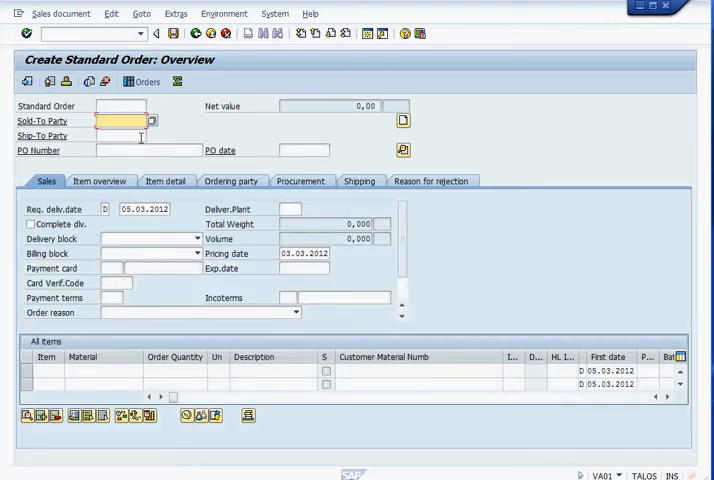
text(10)
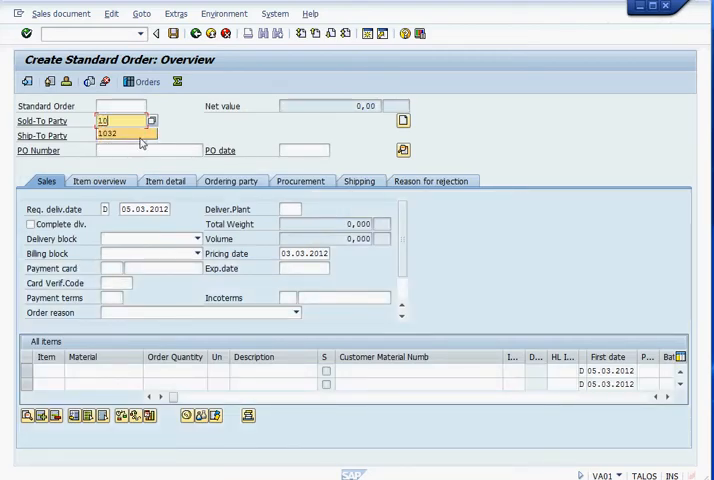
click(107, 133)
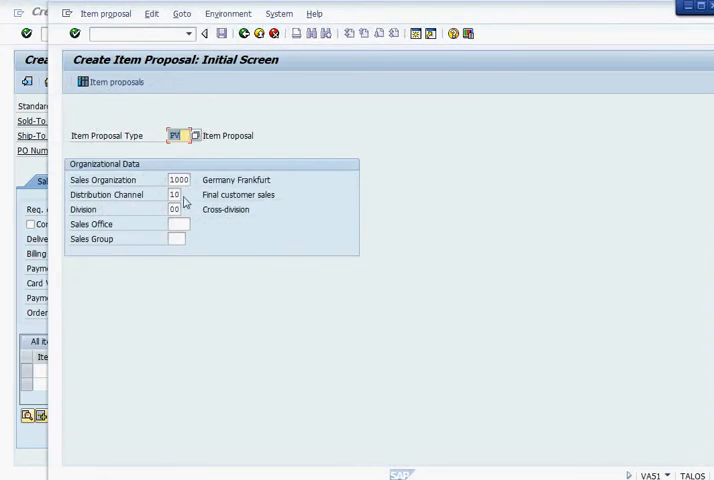
mouse_move(343, 16)
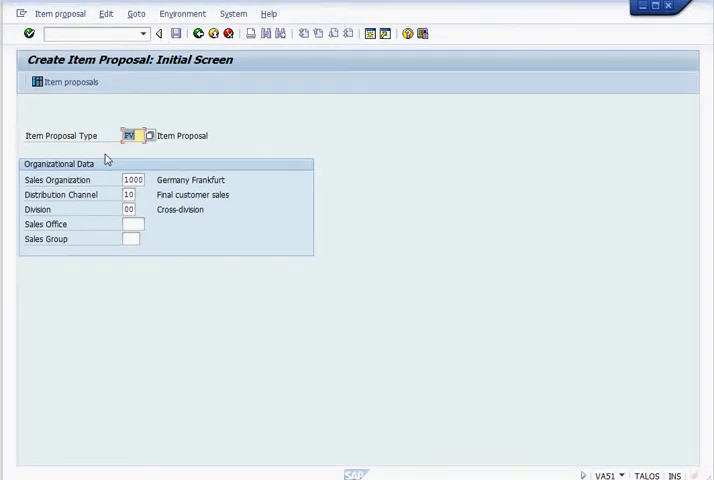
mouse_move(138, 149)
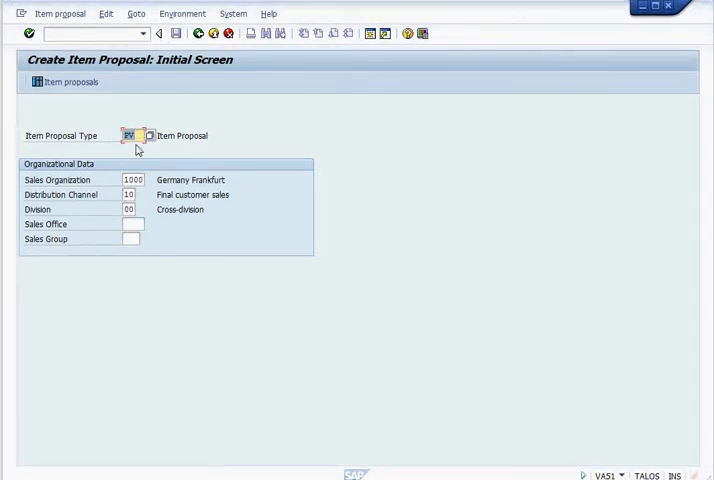
mouse_move(145, 197)
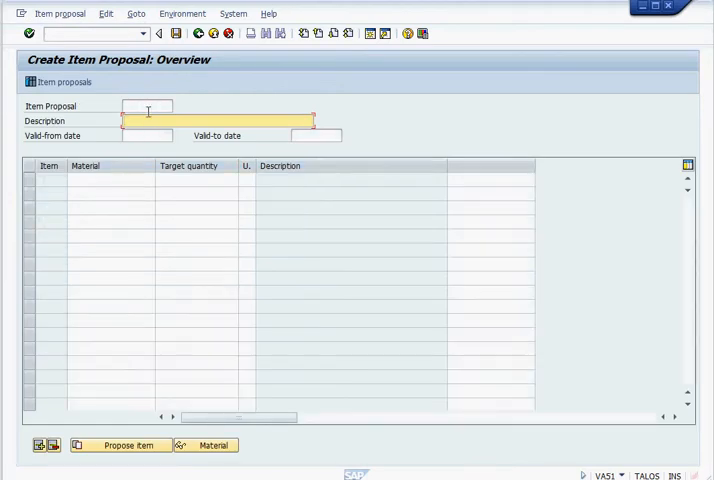
Pick 'List Of Items' from the 'list' suggestions and set validity 03.03.2012 to 31.03.2012
click(147, 121)
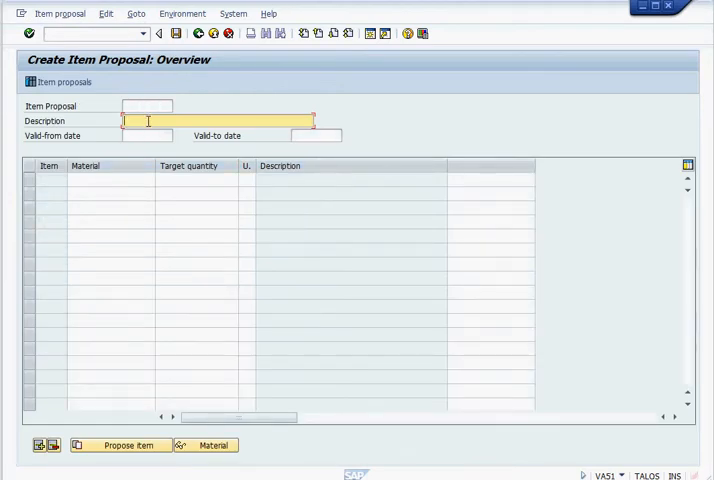
text(list of)
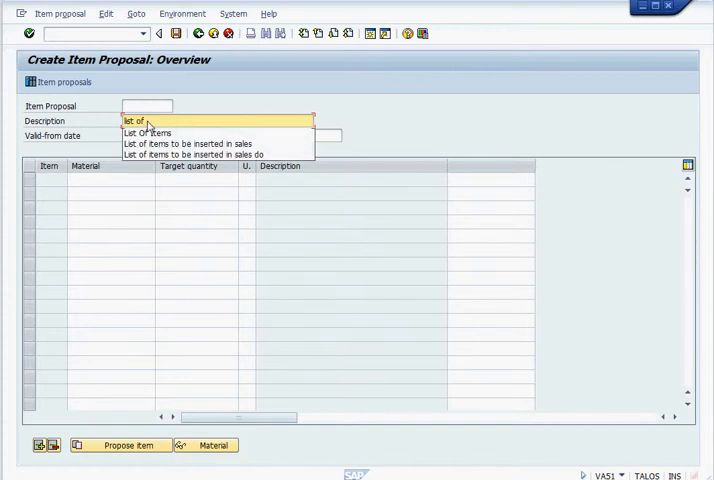
click(145, 132)
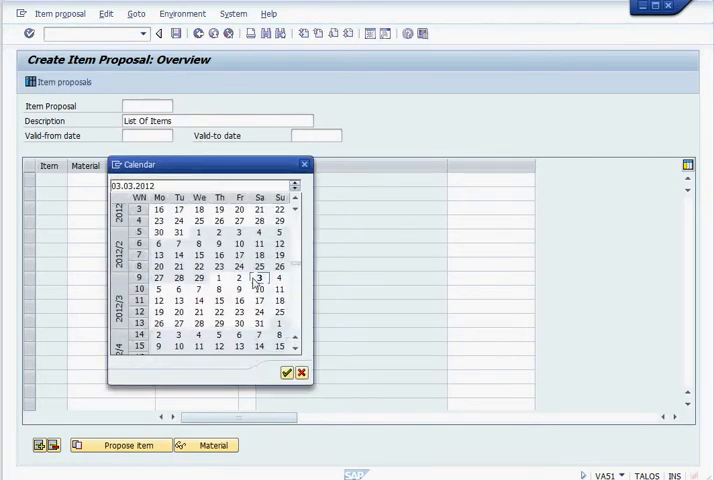
click(285, 372)
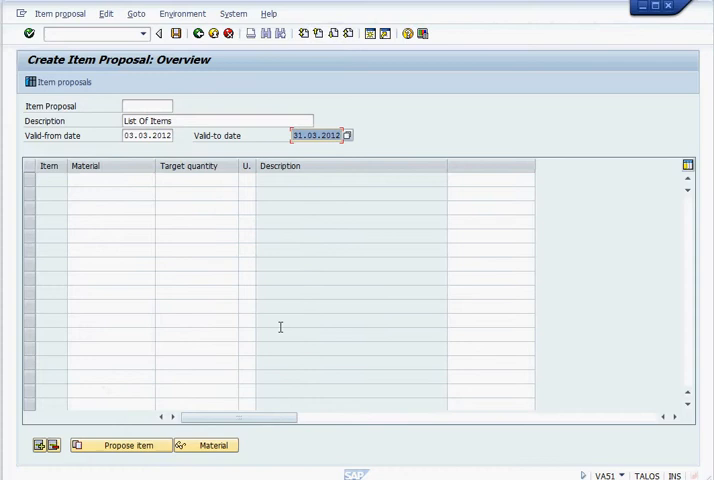
Add proposal lines P-103 with target quantity 2 and P-109 with target quantity 9
click(108, 179)
text(p)
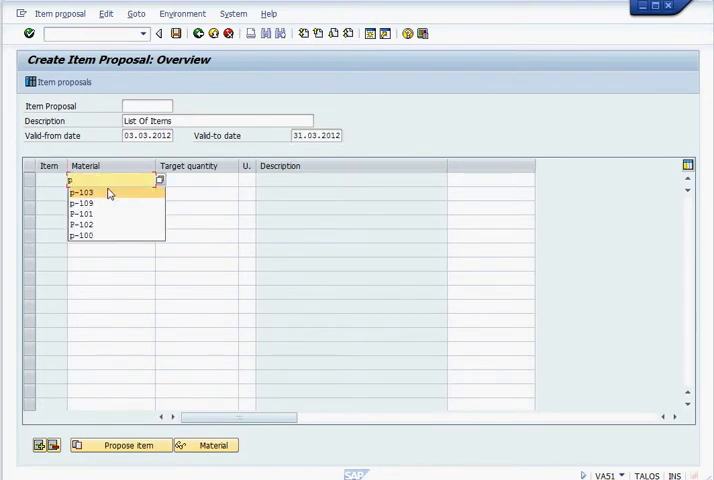
click(81, 191)
text(p)
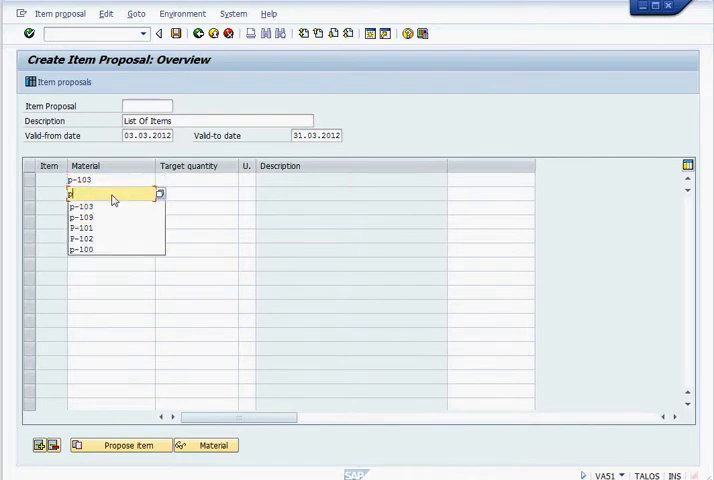
click(82, 216)
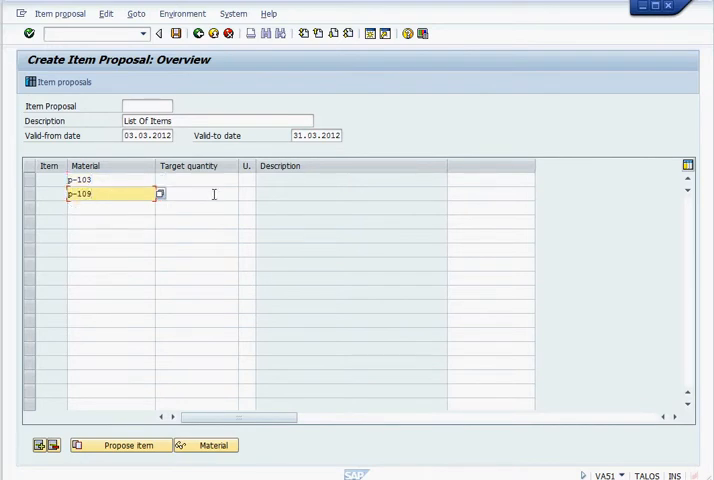
click(195, 179)
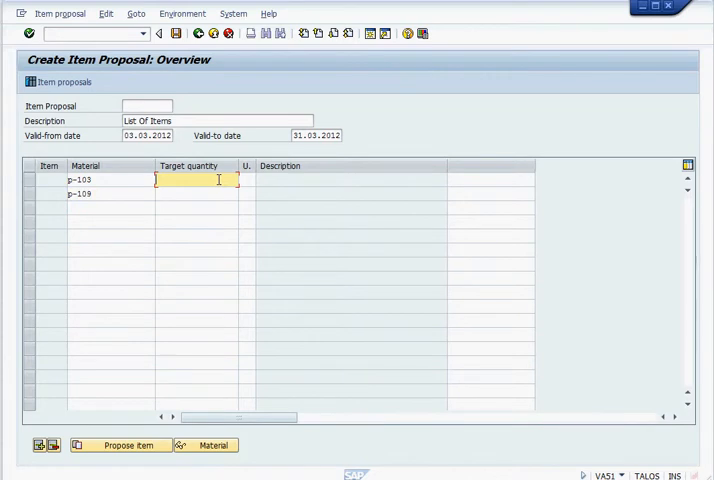
text(2)
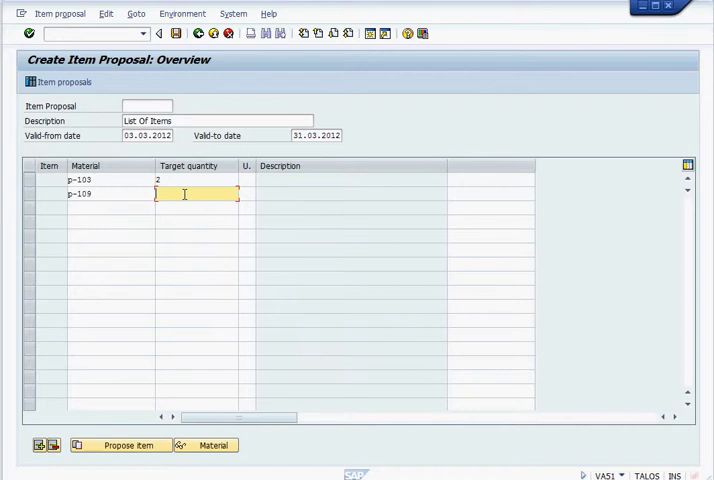
text(9)
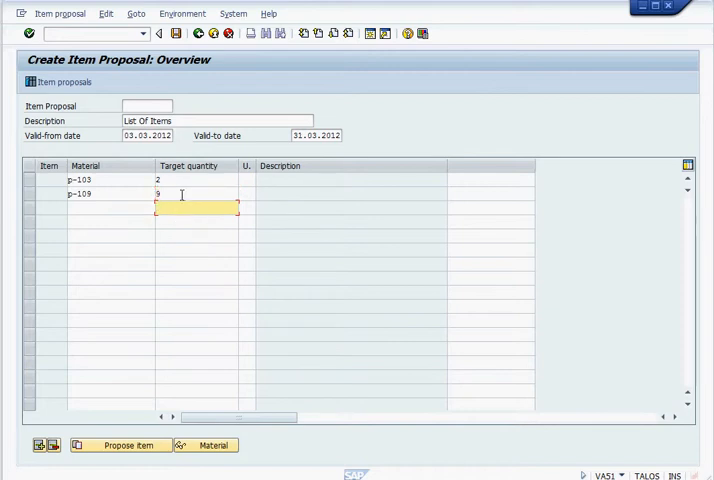
mouse_move(102, 182)
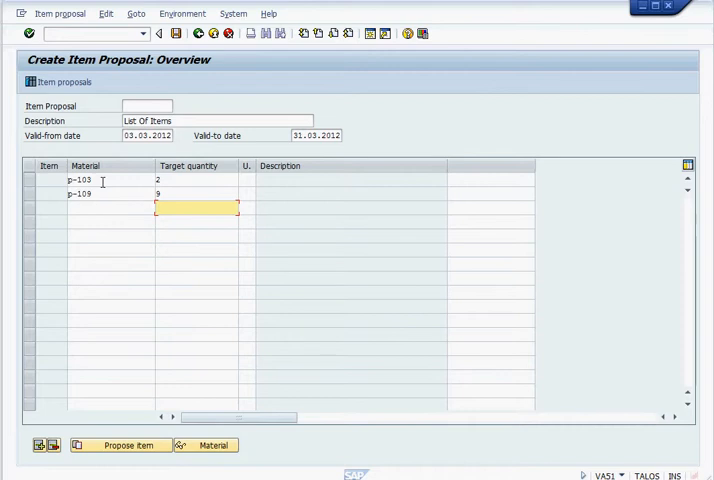
mouse_move(244, 313)
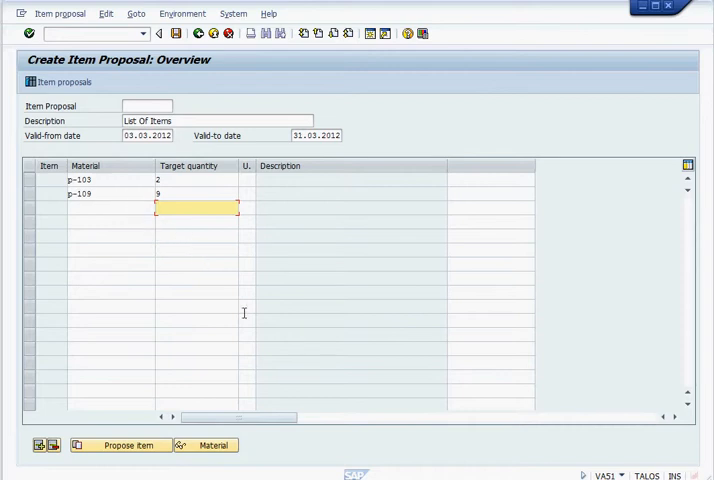
mouse_move(240, 265)
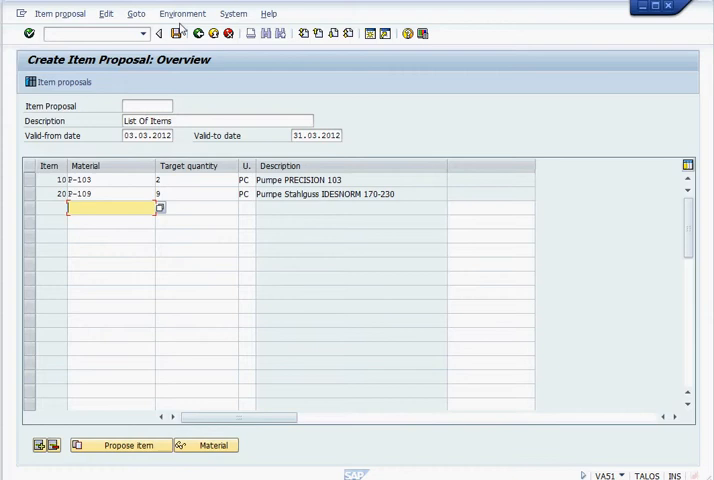
mouse_move(176, 33)
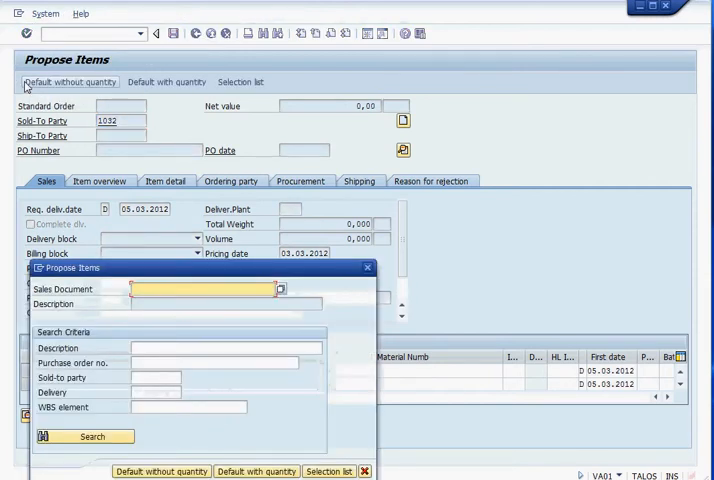
mouse_move(152, 317)
text(50000053)
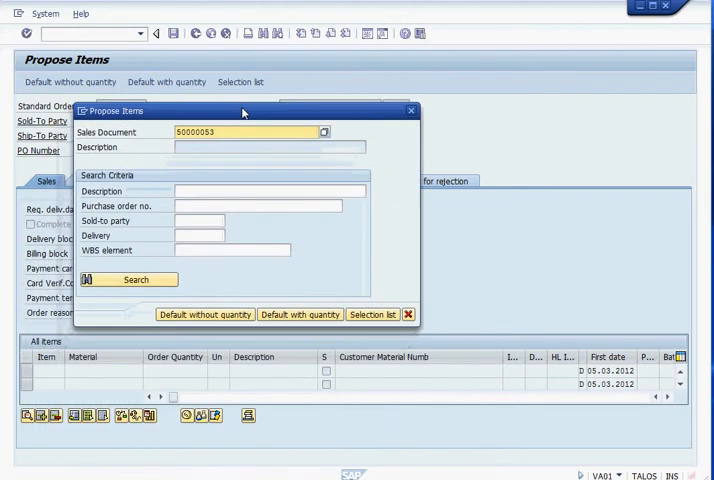
mouse_move(205, 314)
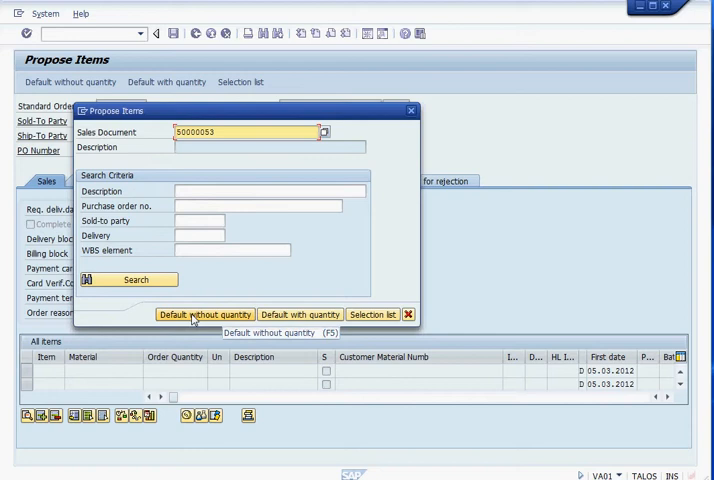
mouse_move(298, 314)
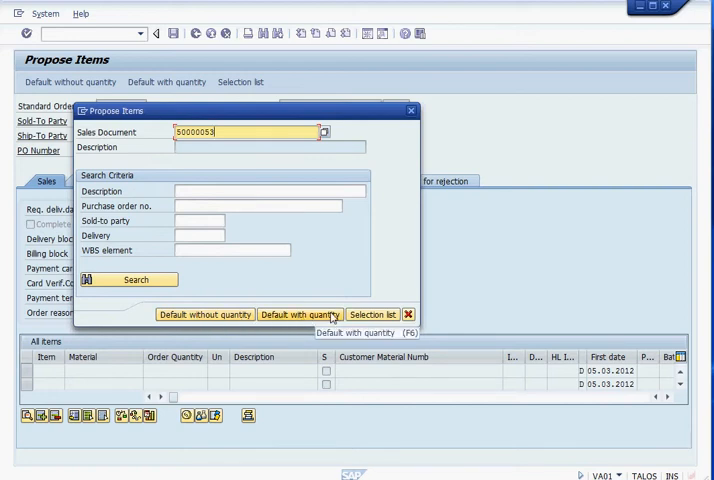
mouse_move(299, 322)
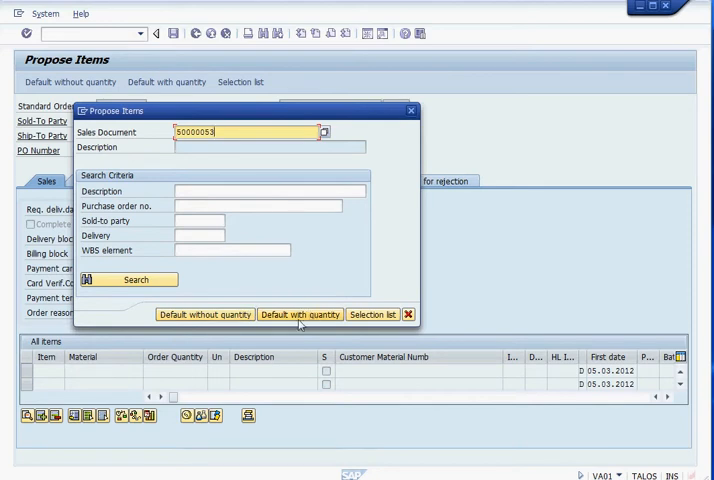
mouse_move(204, 314)
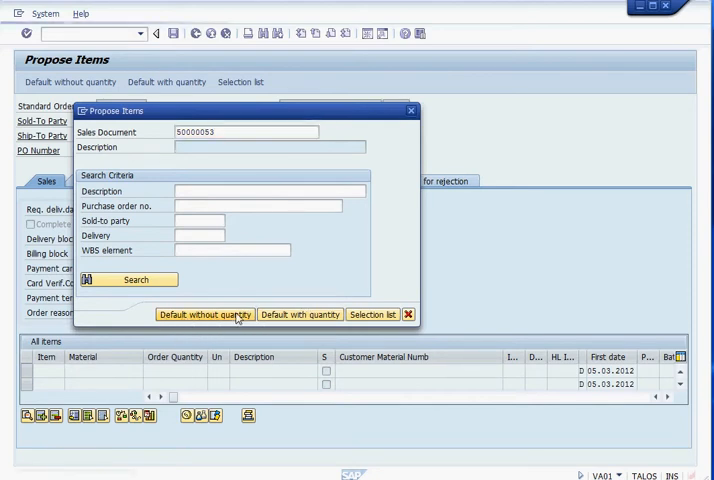
Copy P-103 and P-109 without quantities, then fill order quantities 3 and 7
click(204, 314)
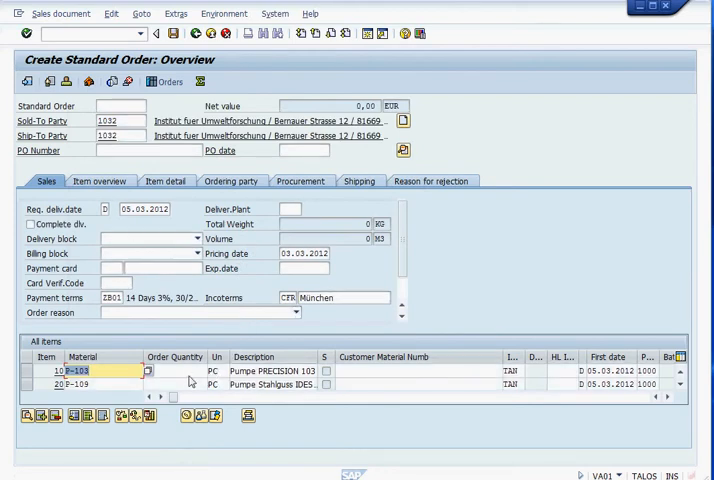
click(175, 371)
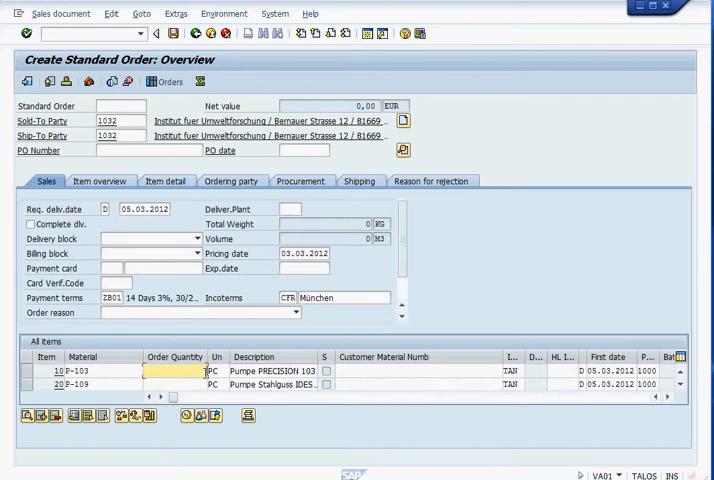
click(175, 384)
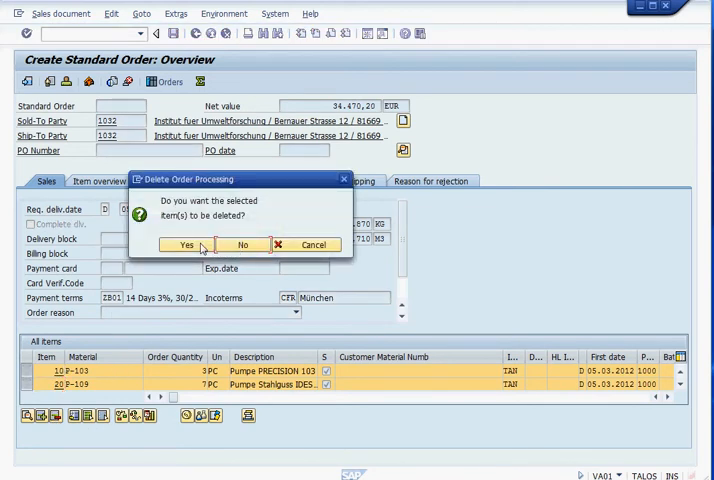
Confirm deleting order items P-103 and P-109, bringing the net value back to zero
click(186, 245)
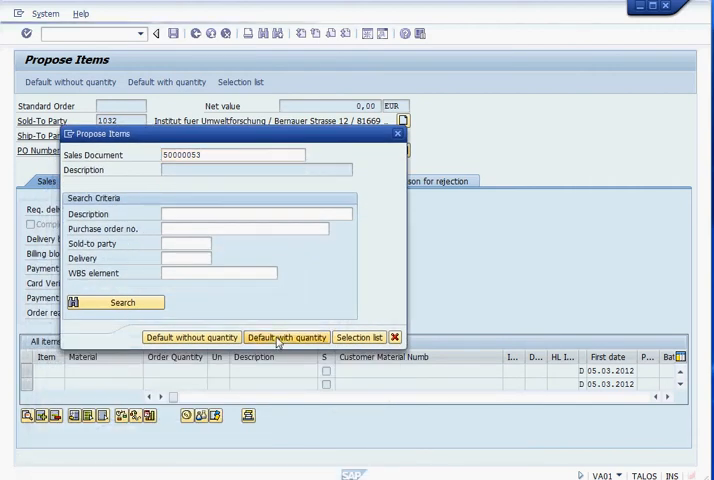
Copy proposal 50000053 items with quantities, giving a net value of 38,146.80 EUR
click(286, 337)
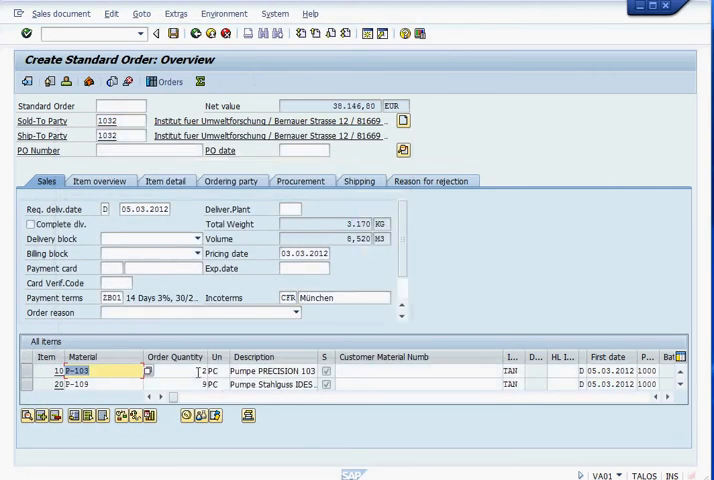